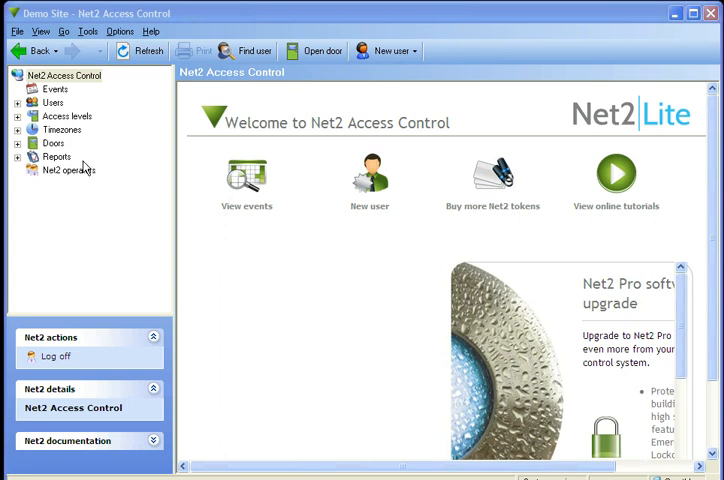
mouse_move(62, 130)
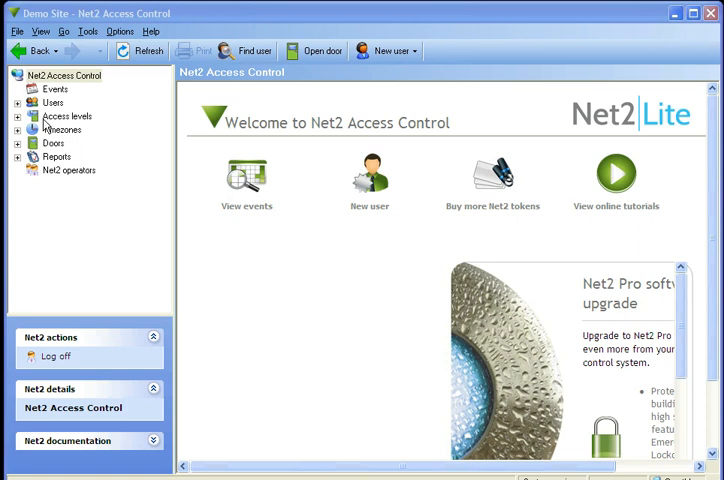
Step: Show the Access levels list with its four existing levels
left_click(67, 116)
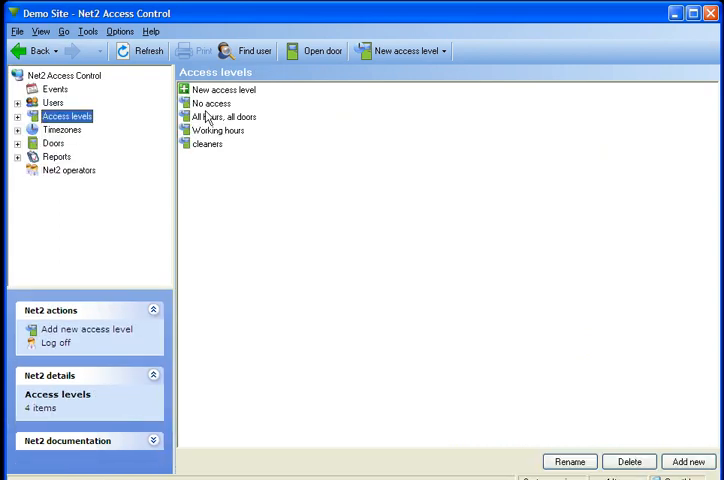
Step: Delete the existing 'cleaners' access level and confirm the deletion
left_click(205, 144)
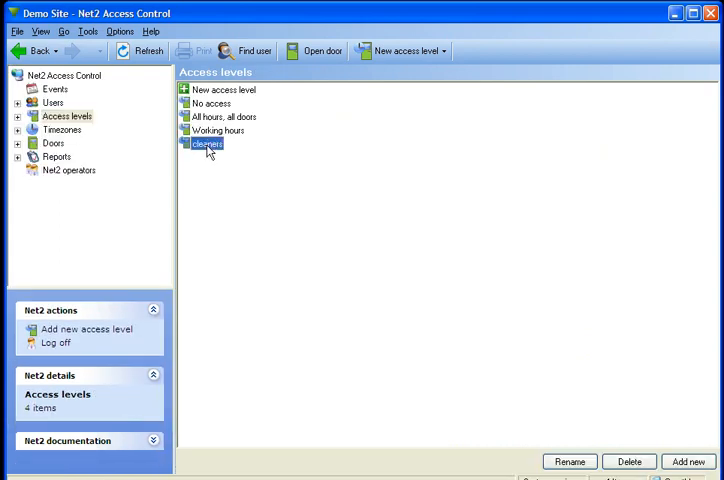
right_click(207, 144)
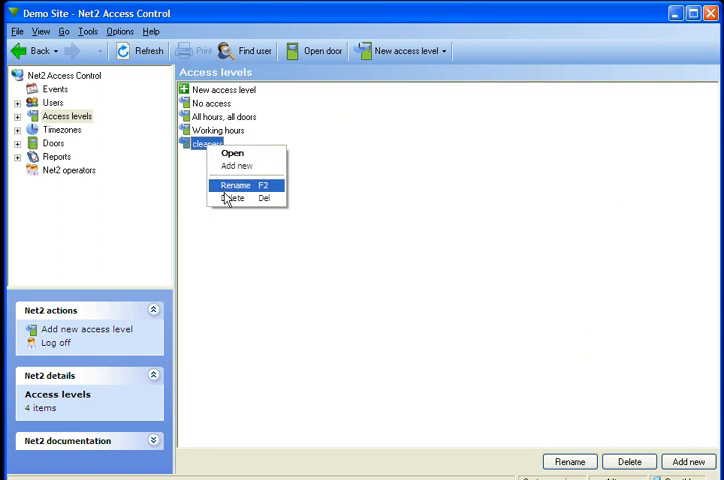
left_click(232, 198)
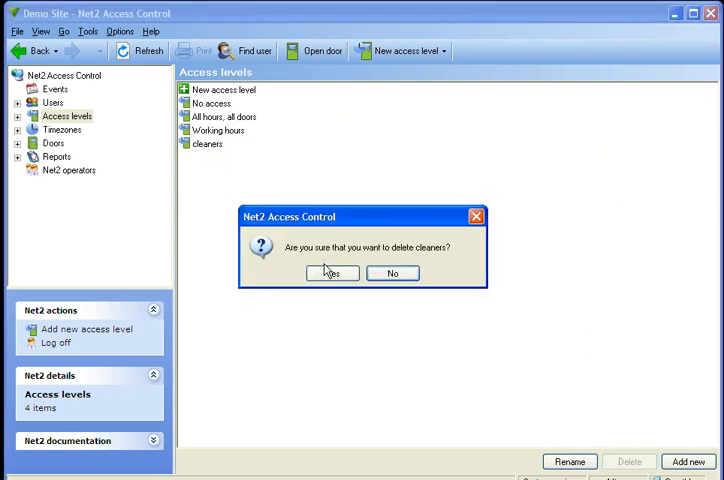
left_click(331, 273)
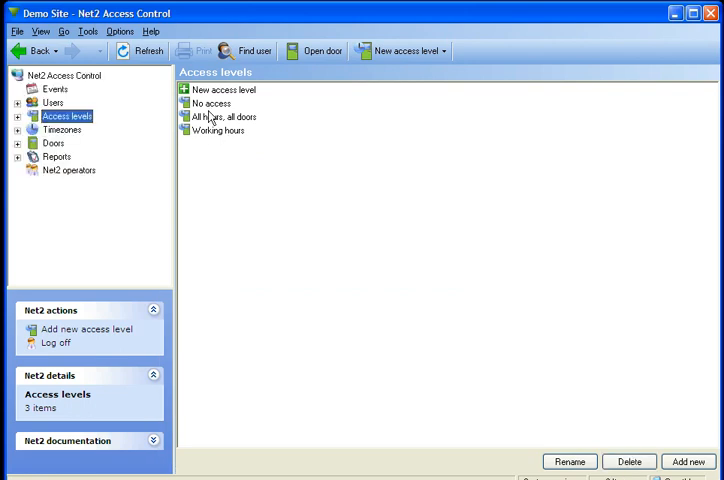
mouse_move(224, 120)
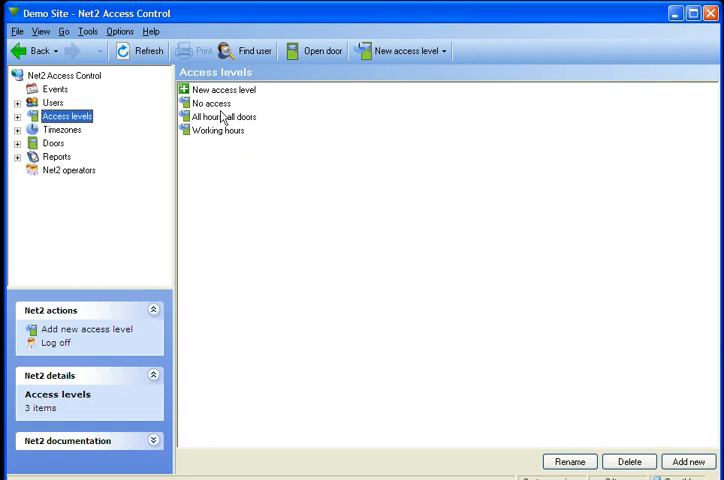
left_click(217, 130)
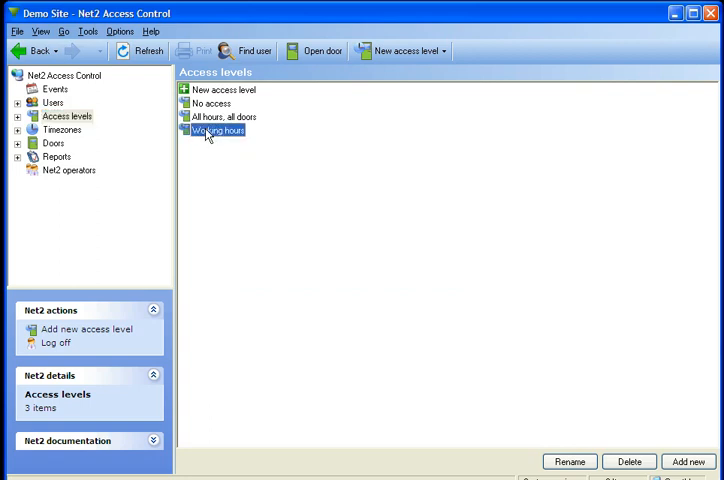
mouse_move(18, 118)
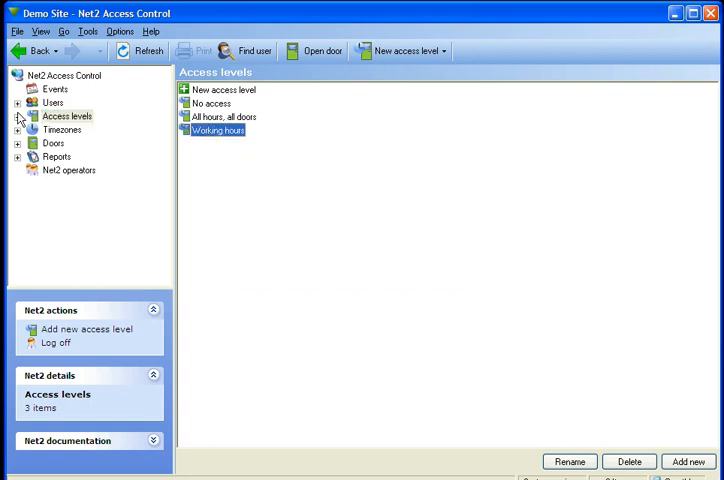
left_click(18, 115)
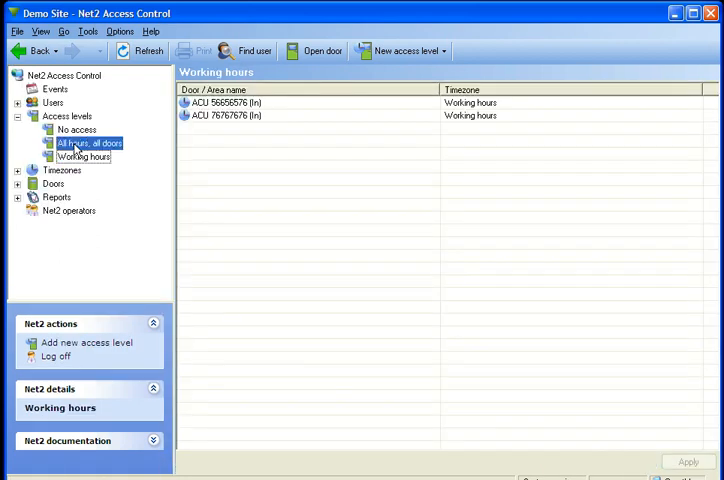
left_click(88, 143)
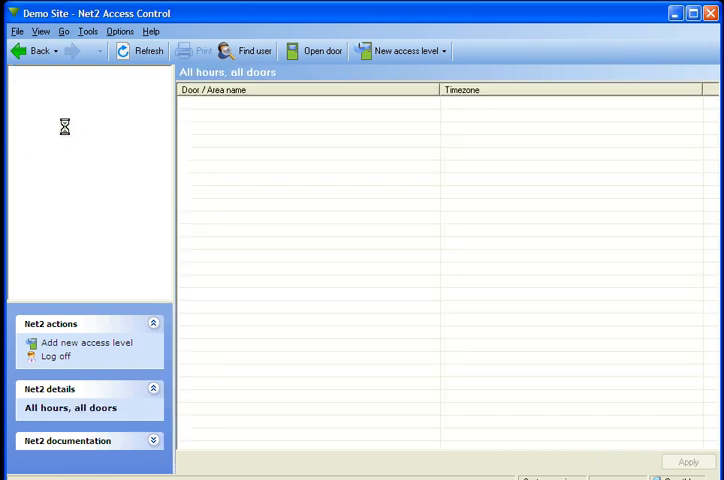
left_click(77, 129)
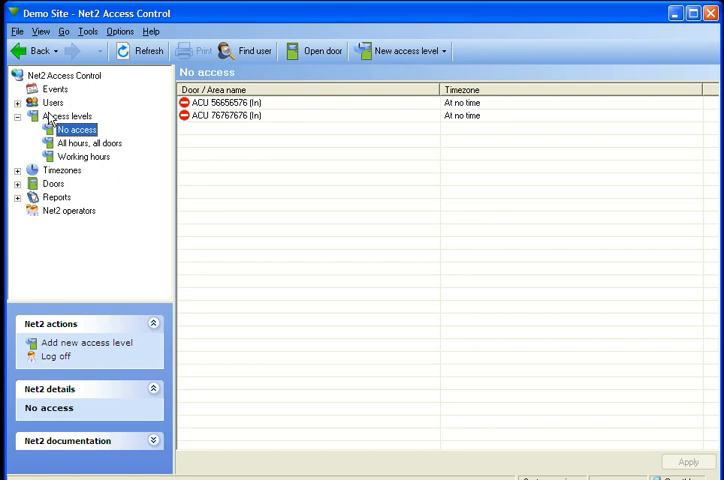
left_click(70, 119)
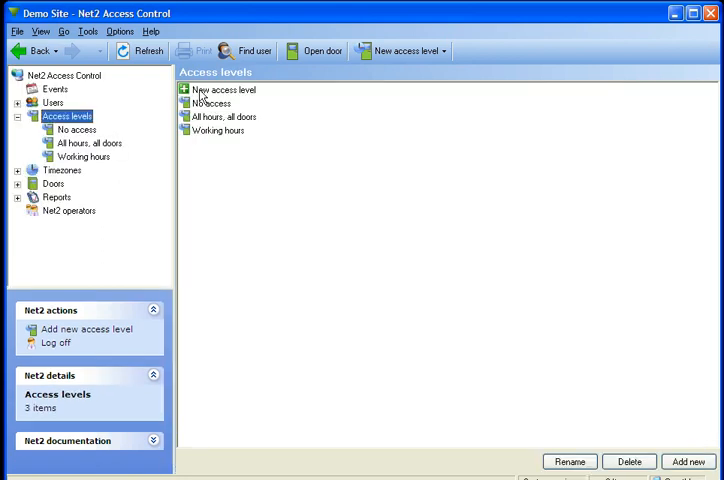
Step: Create a new blank access level named 'cleaners'
left_click(218, 90)
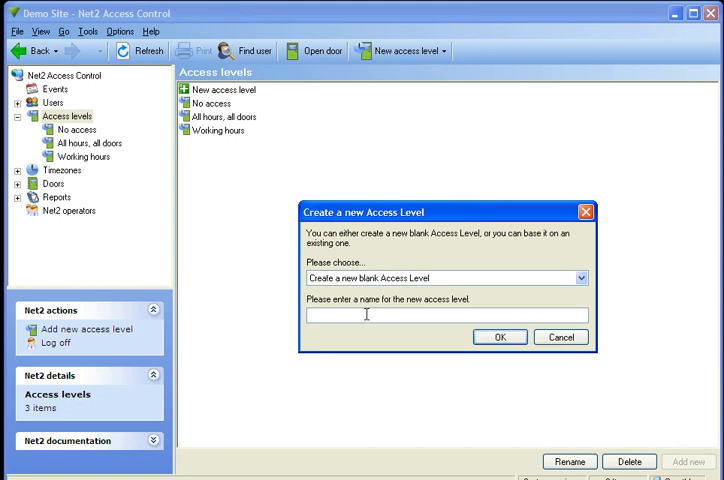
type("c")
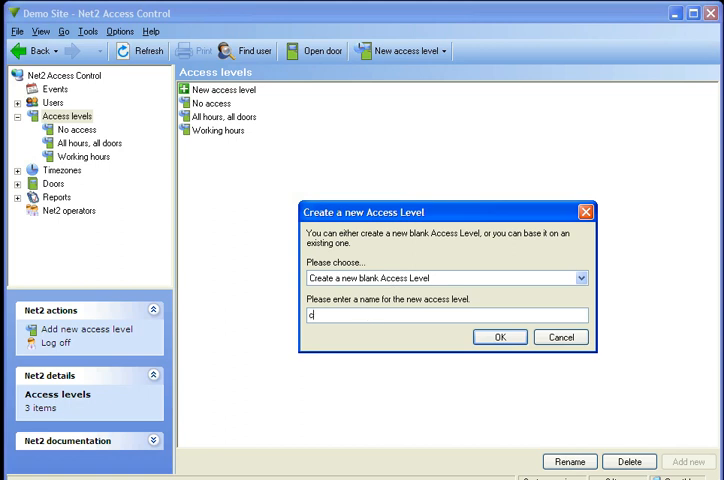
type("leane")
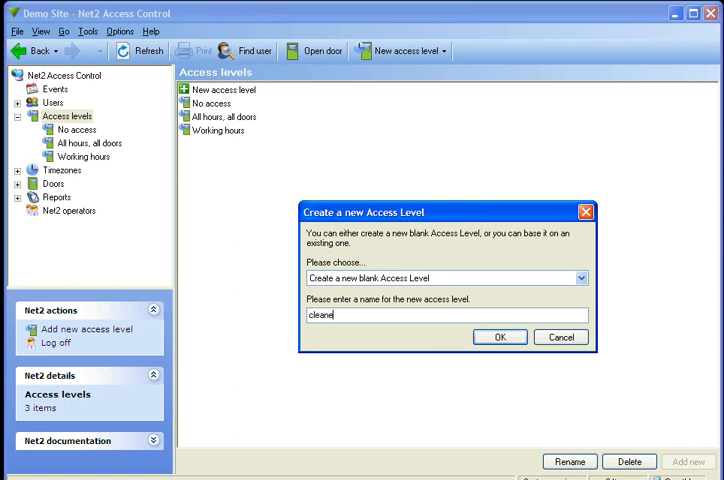
type("rs")
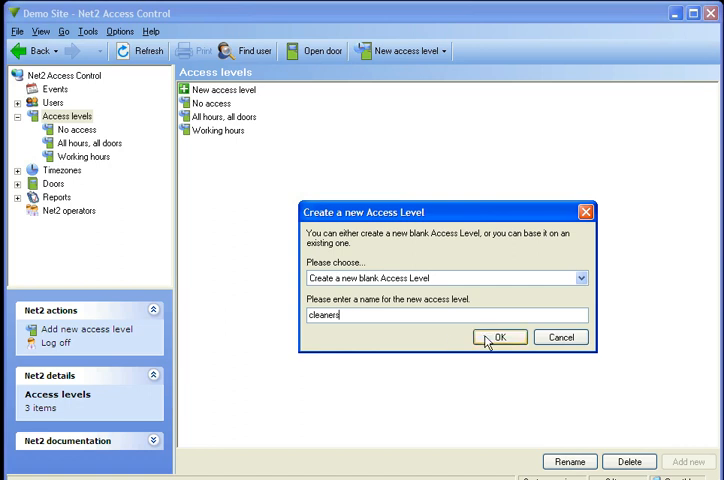
left_click(502, 336)
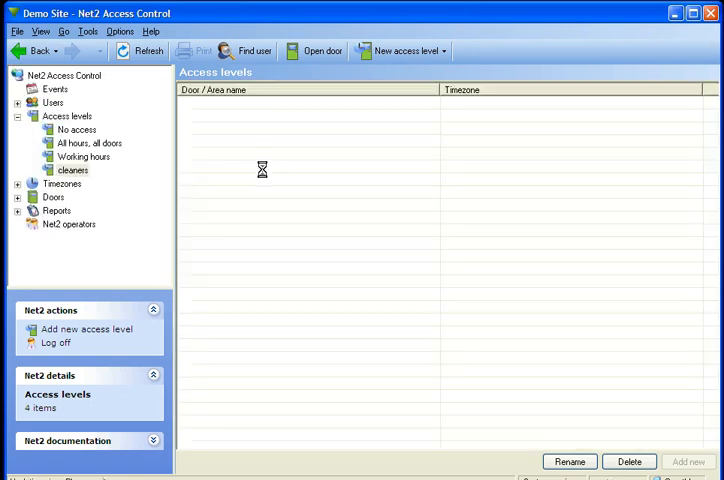
Step: Set both doors of the 'cleaners' level to the 'cleaners' timezone and apply
left_click(72, 170)
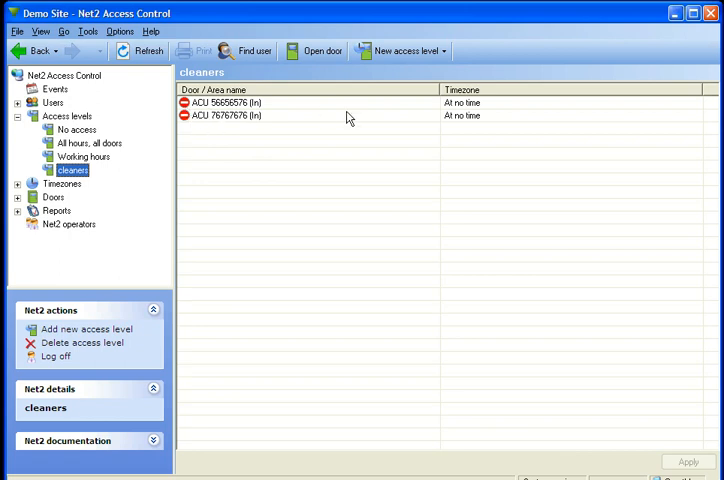
mouse_move(469, 107)
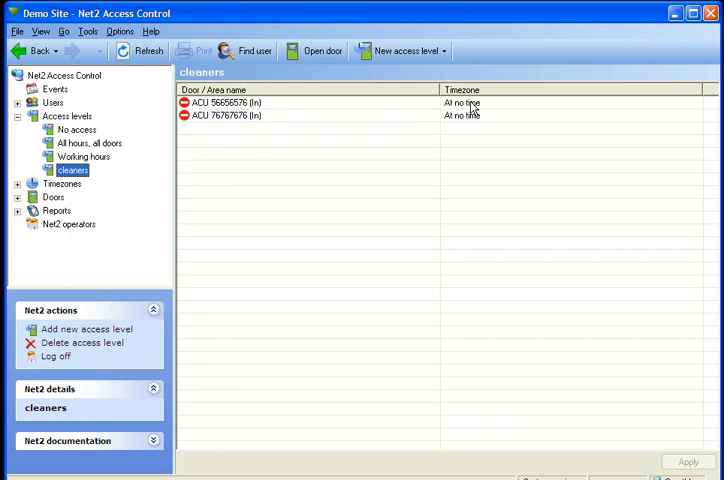
left_click(692, 101)
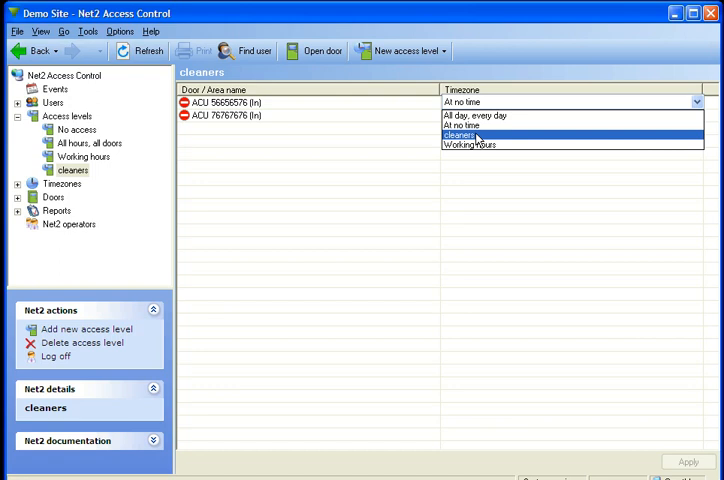
left_click(458, 135)
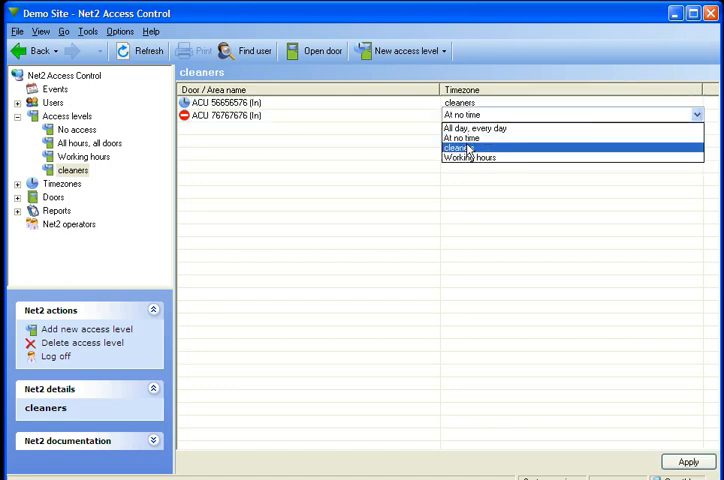
left_click(463, 148)
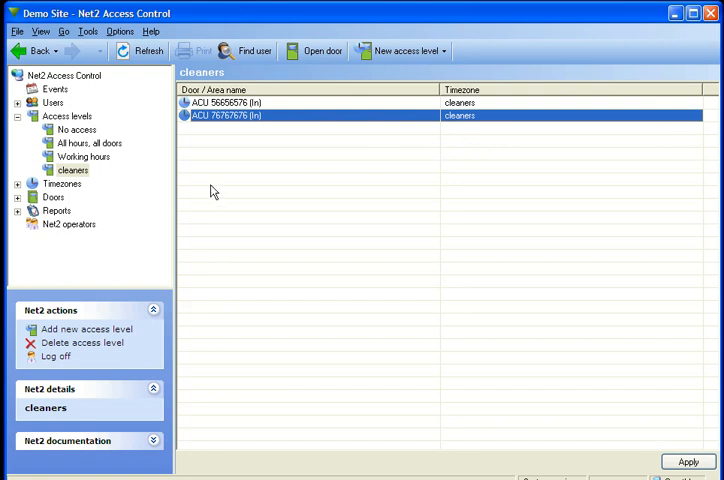
mouse_move(63, 190)
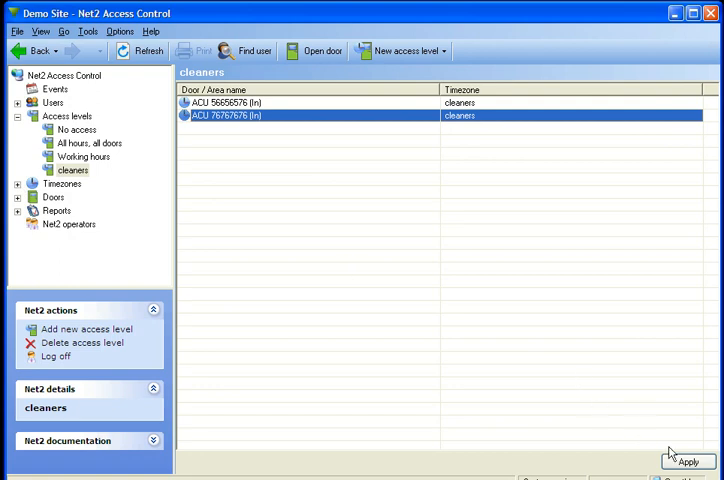
left_click(686, 461)
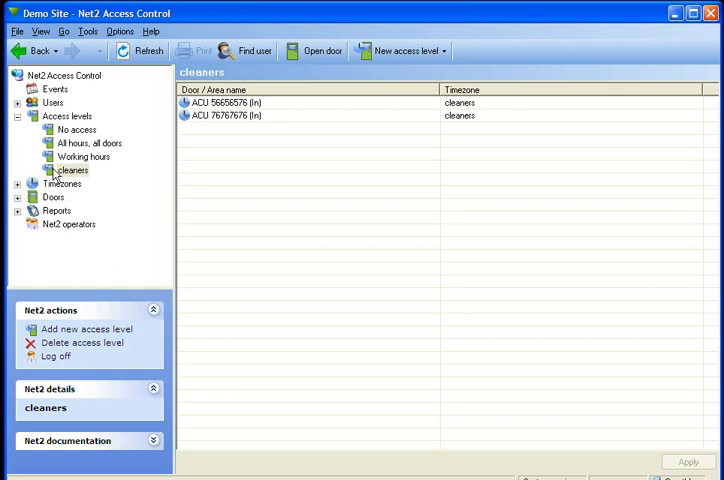
left_click(20, 184)
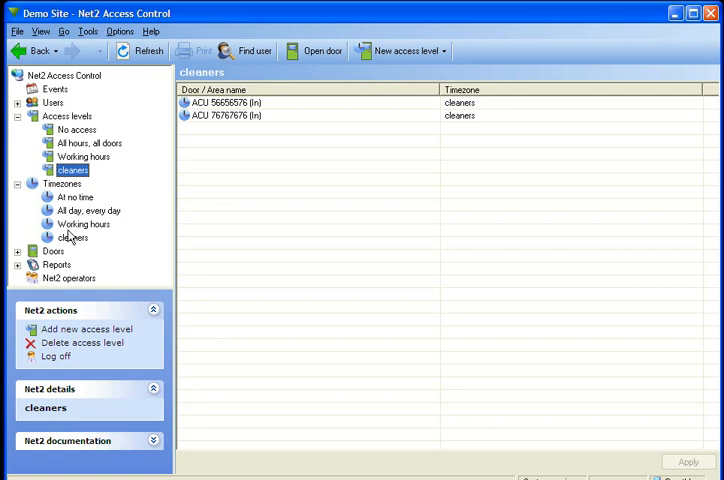
left_click(73, 238)
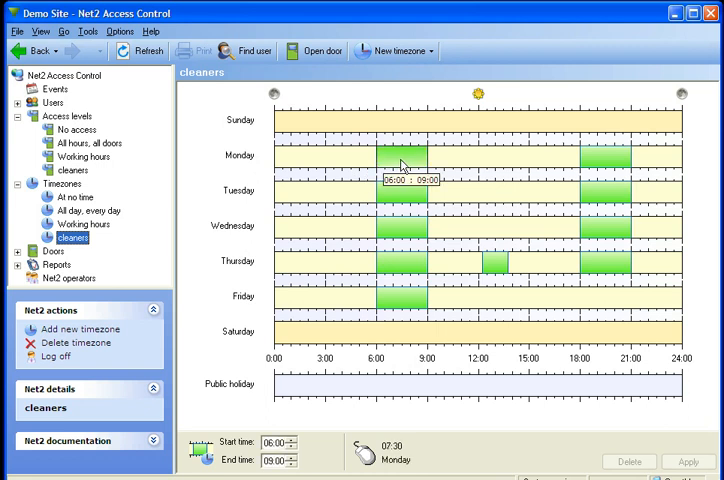
left_click(606, 160)
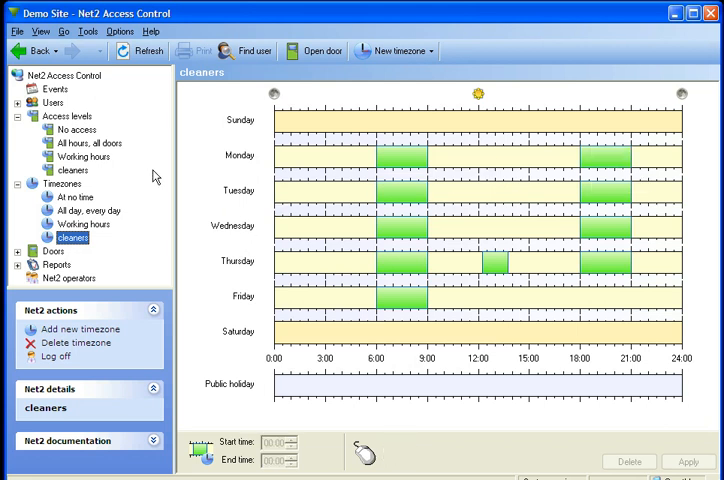
left_click(73, 169)
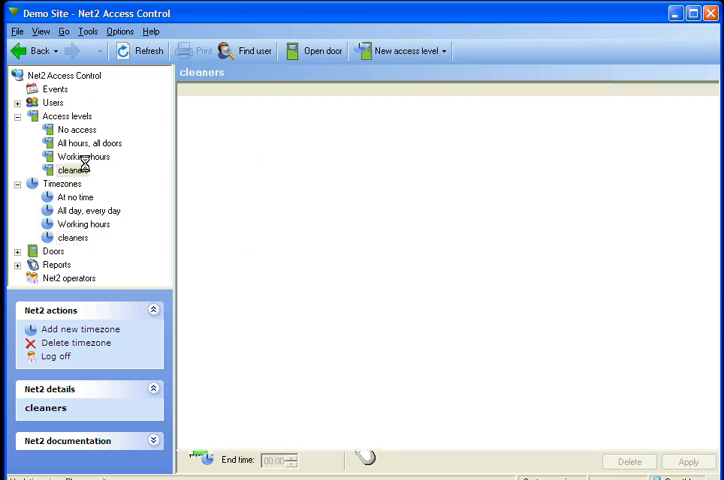
left_click(72, 170)
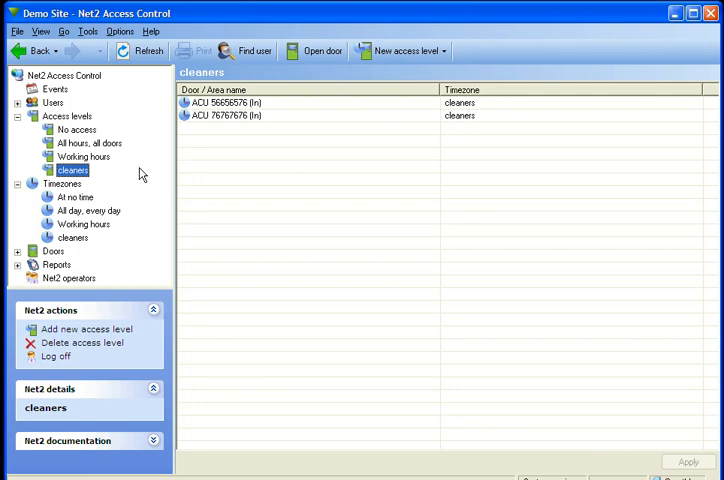
mouse_move(344, 131)
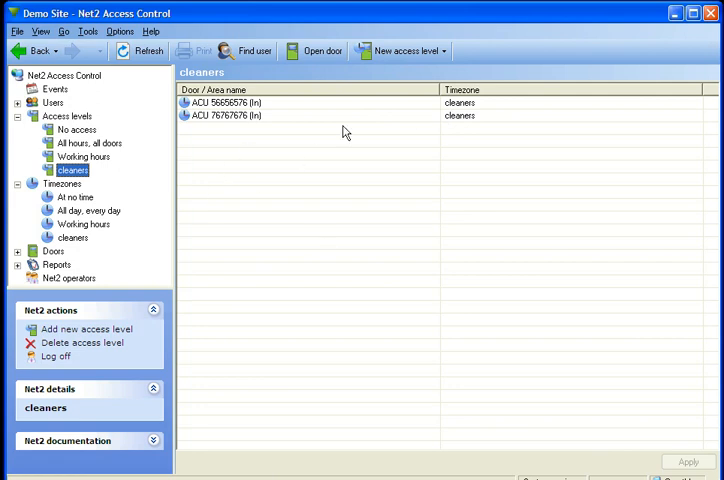
left_click(693, 116)
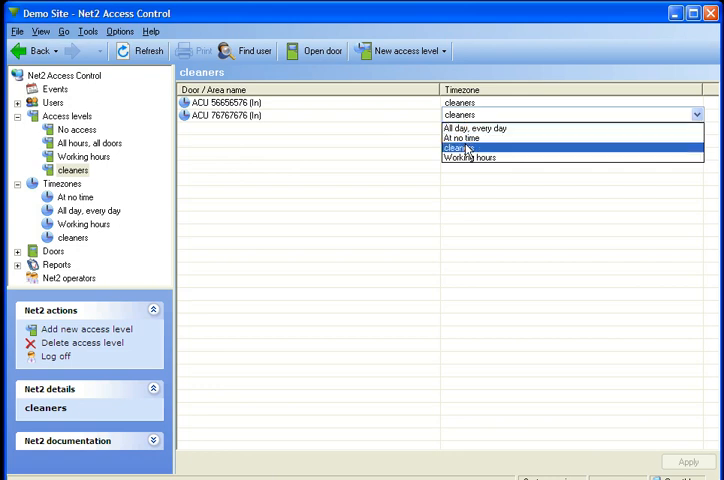
left_click(470, 127)
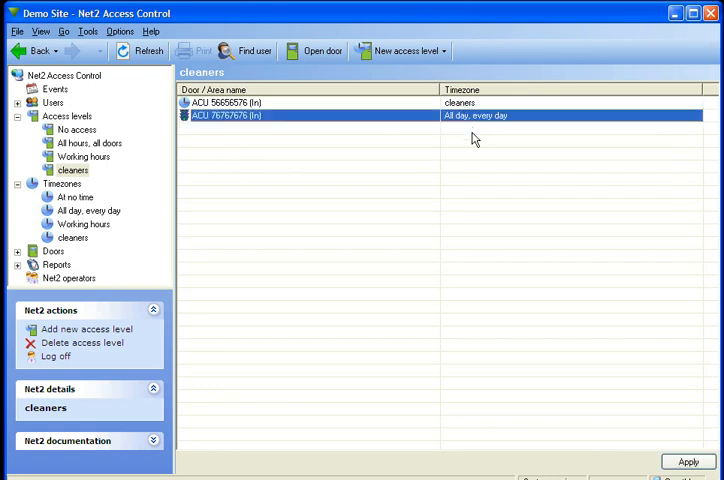
mouse_move(454, 135)
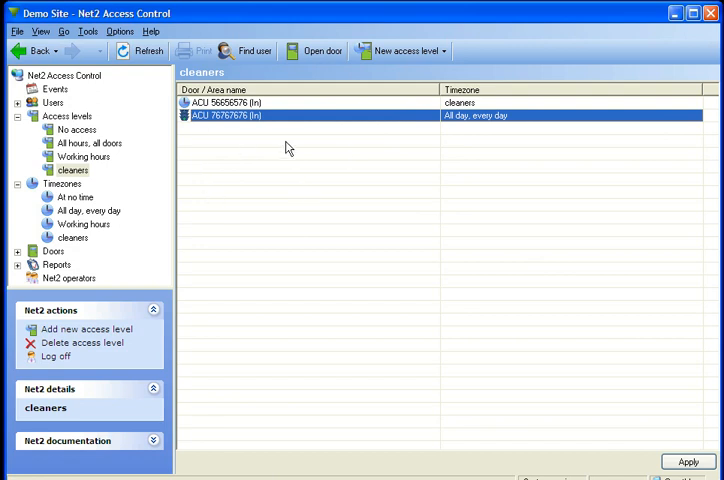
left_click(688, 113)
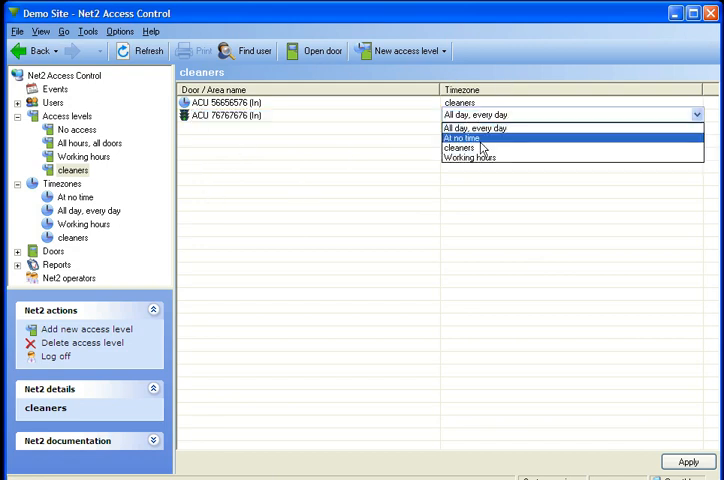
left_click(457, 147)
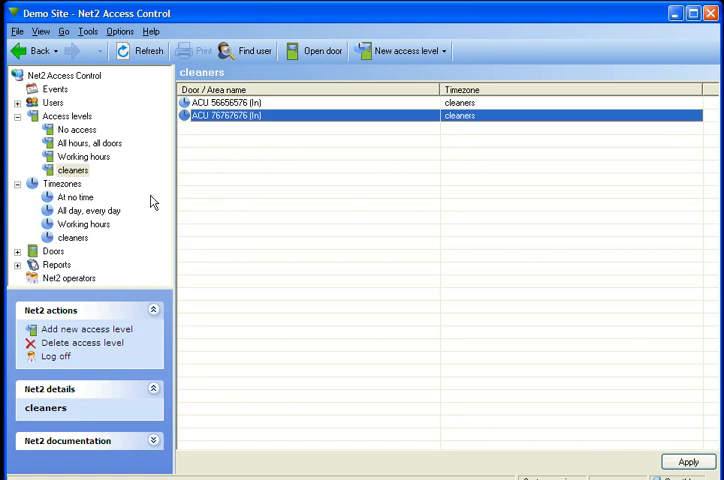
mouse_move(630, 288)
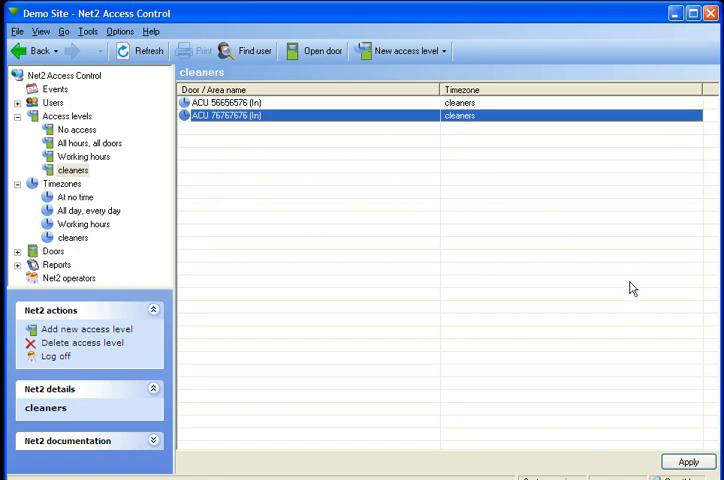
mouse_move(282, 215)
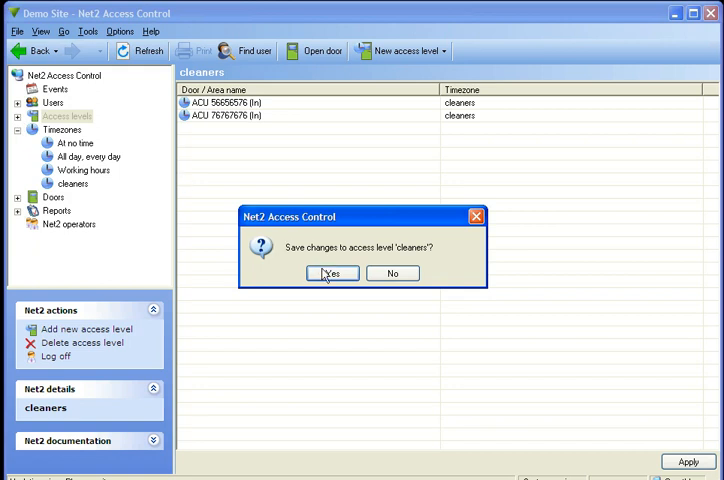
Step: Answer Yes to save changes to the 'cleaners' access level
left_click(331, 273)
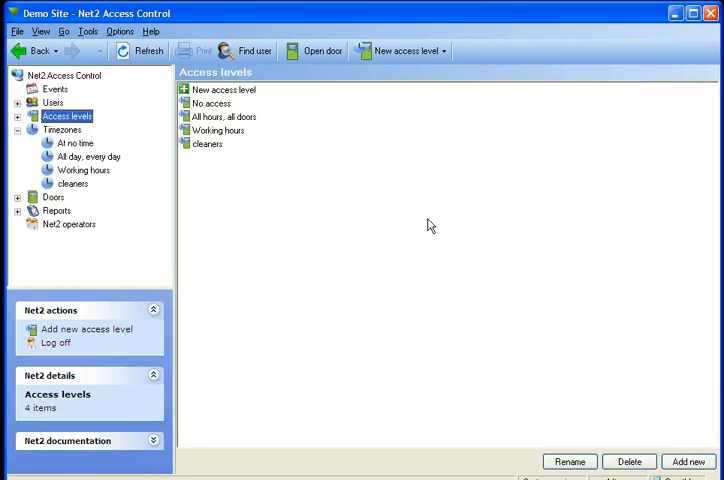
mouse_move(549, 291)
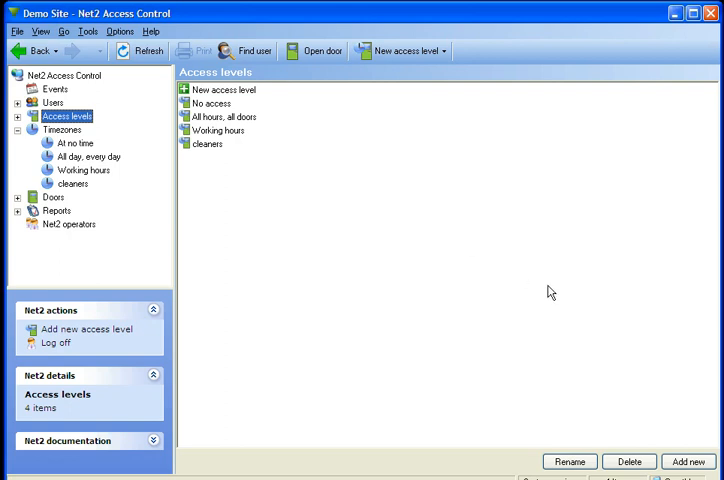
mouse_move(419, 256)
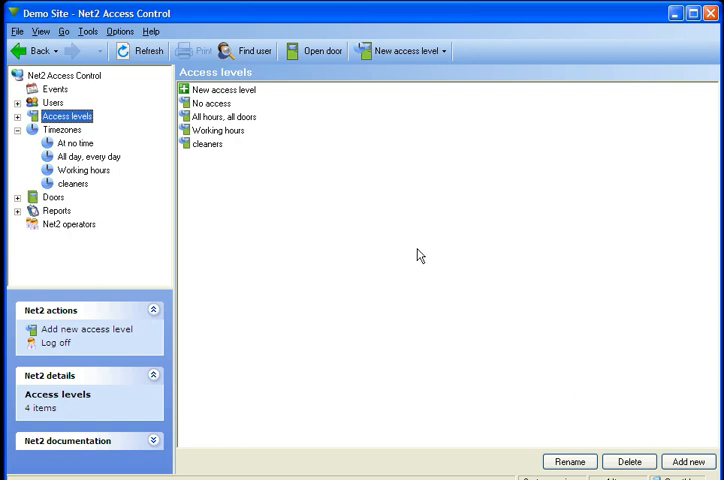